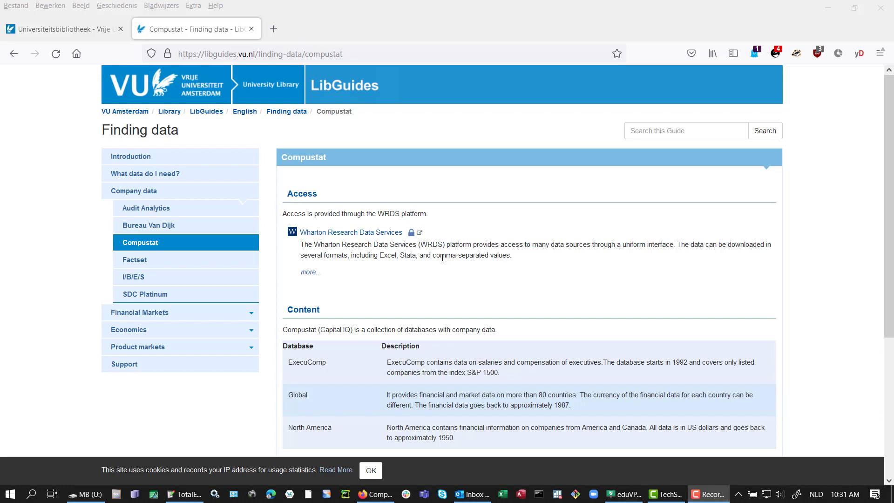
mouse_move(473, 221)
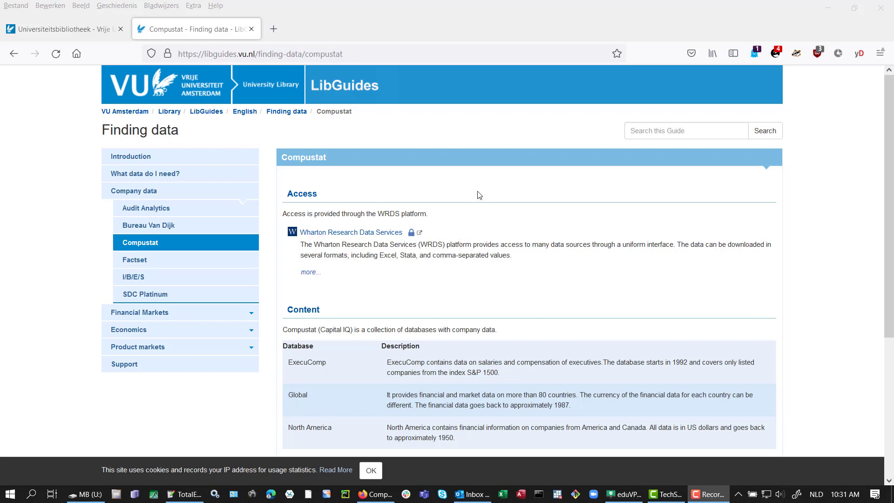
mouse_move(483, 186)
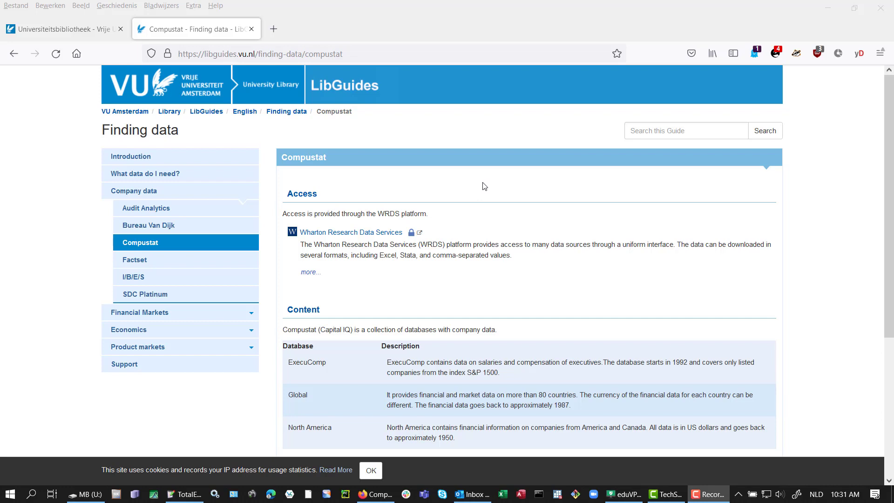
mouse_move(478, 197)
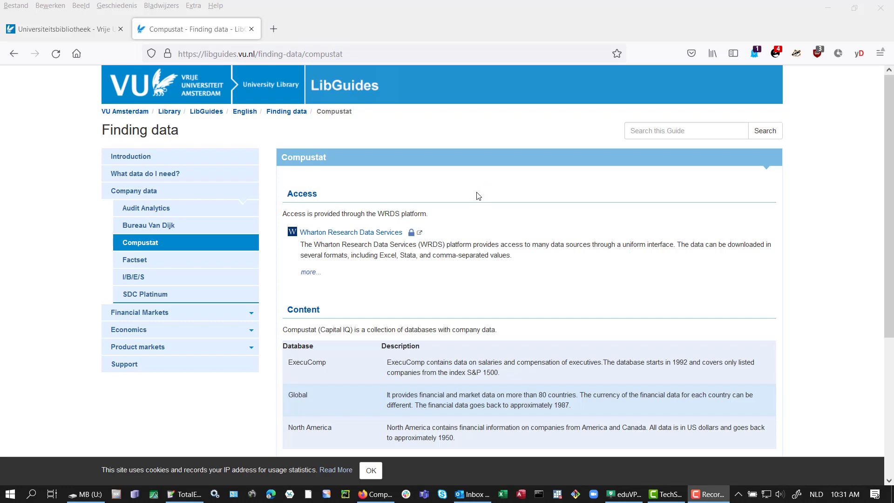
mouse_move(476, 193)
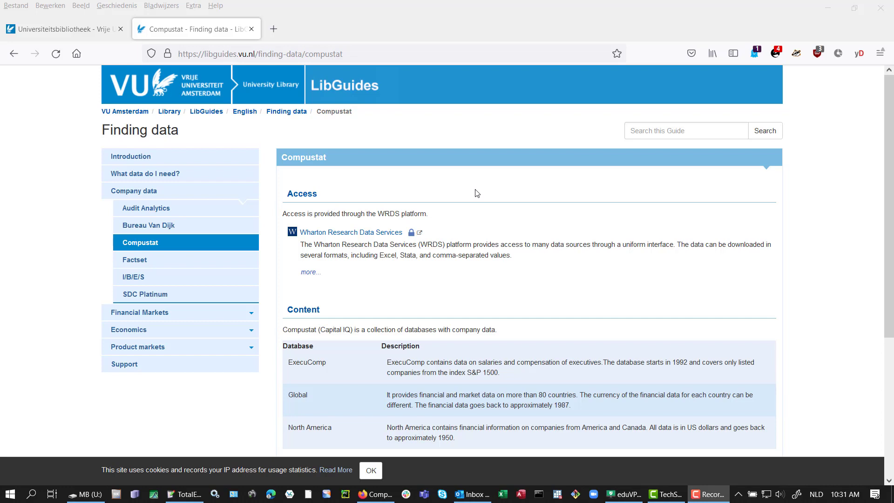
mouse_move(426, 192)
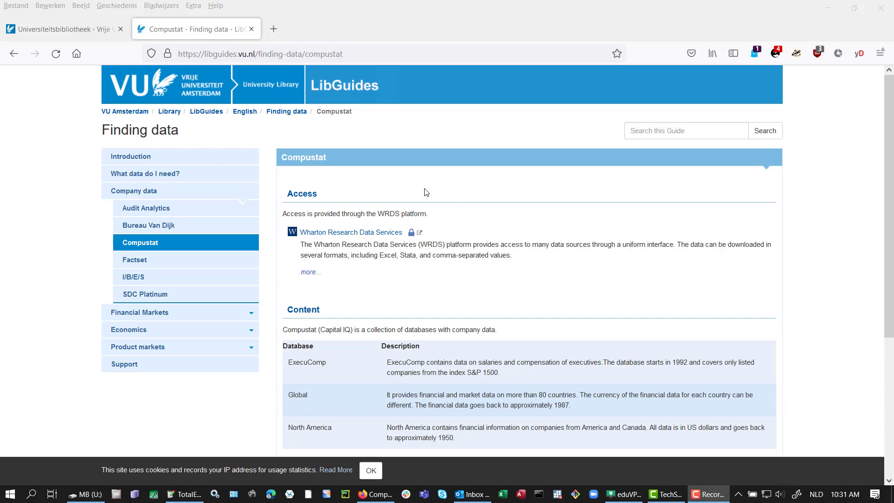
mouse_move(345, 241)
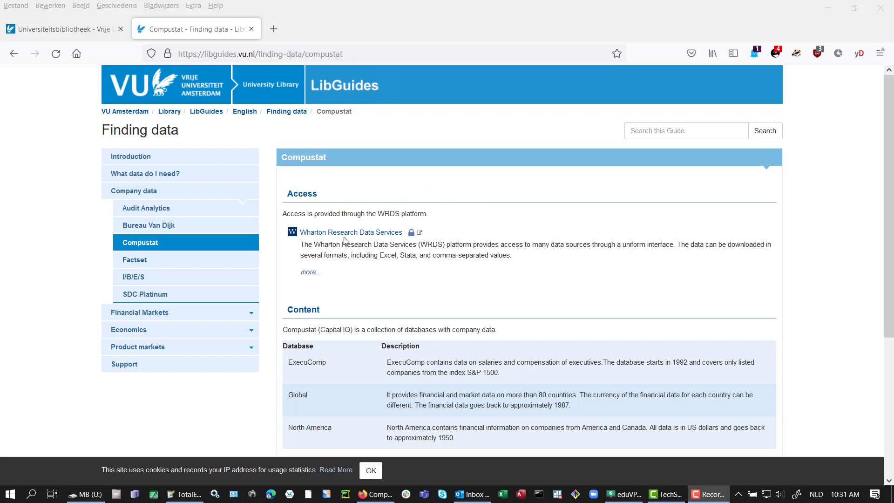
left_click(350, 232)
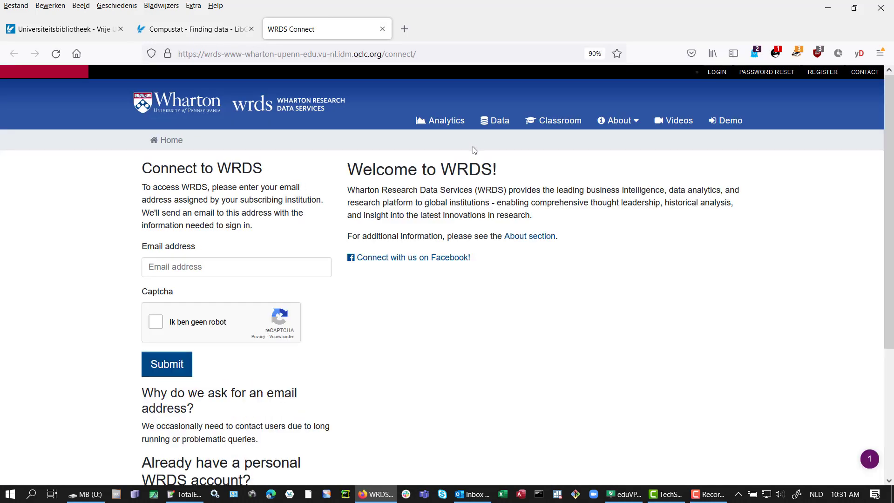
left_click(236, 267)
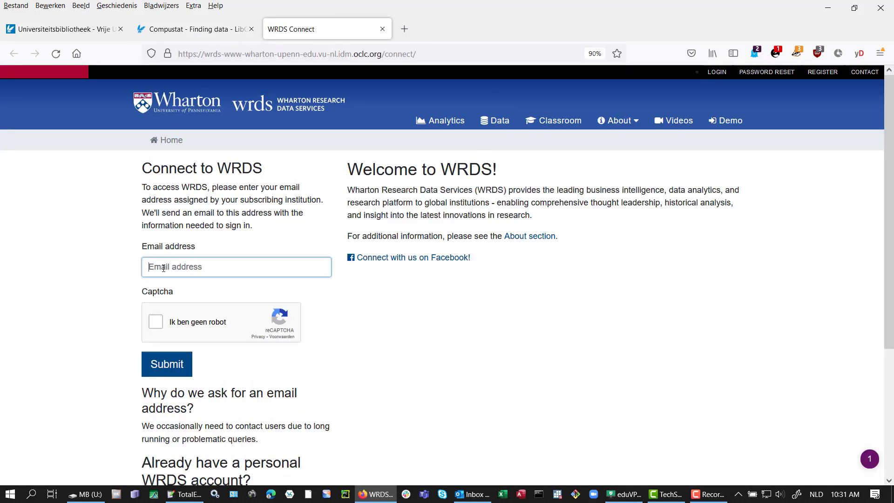
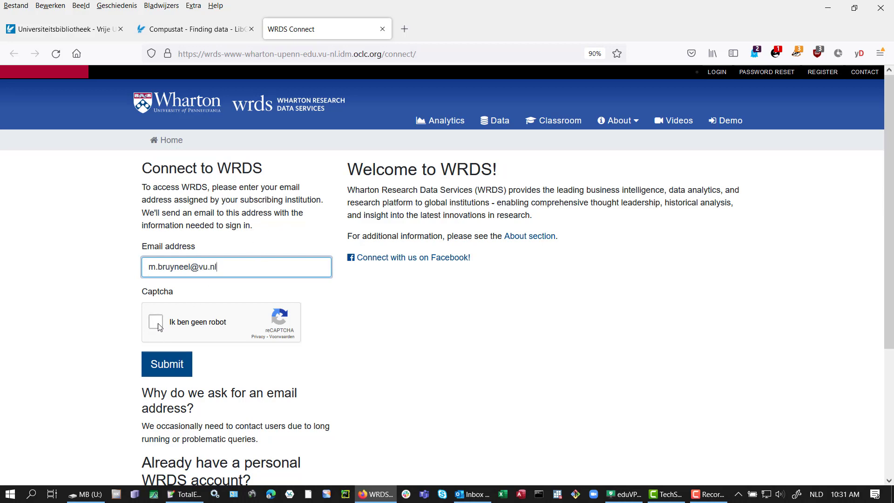
left_click(157, 322)
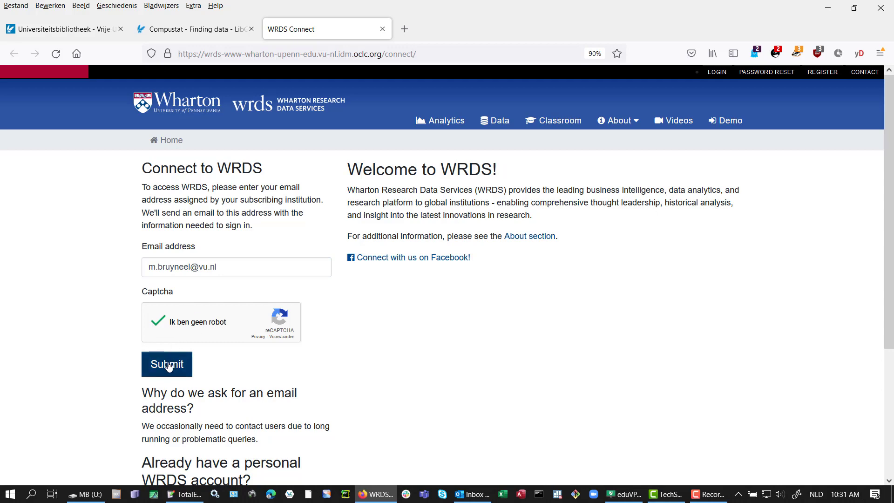
left_click(167, 364)
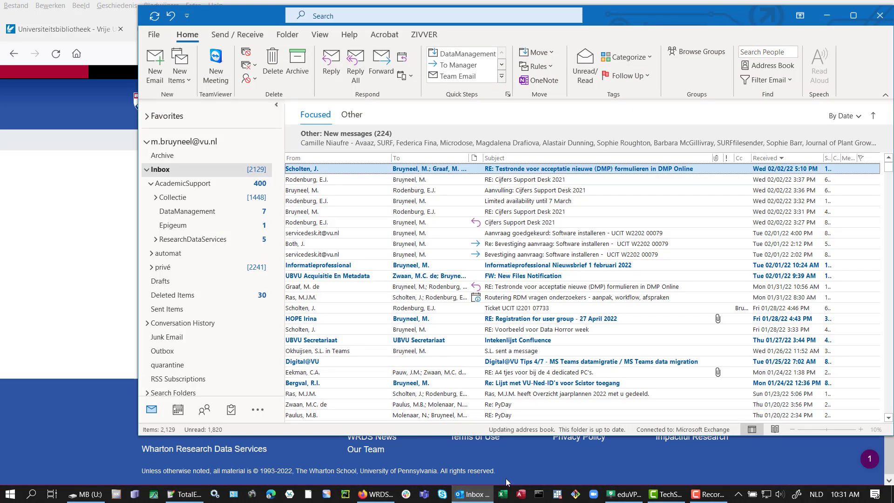
mouse_move(351, 173)
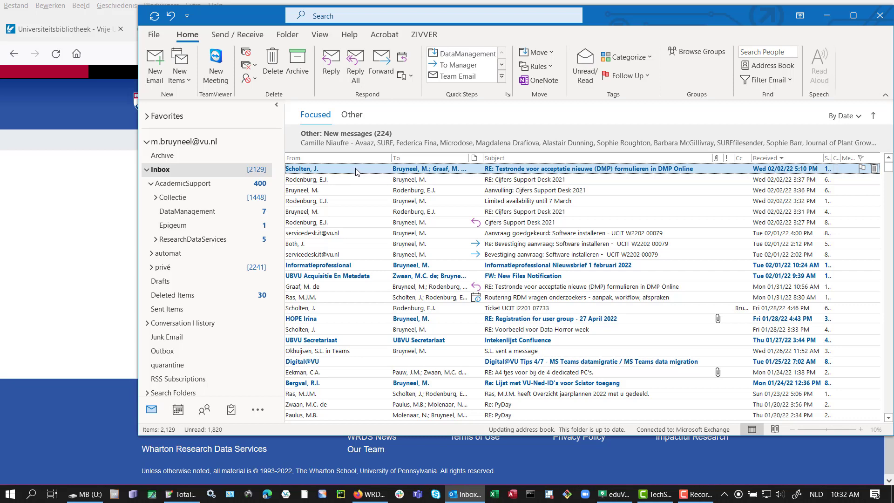
mouse_move(357, 172)
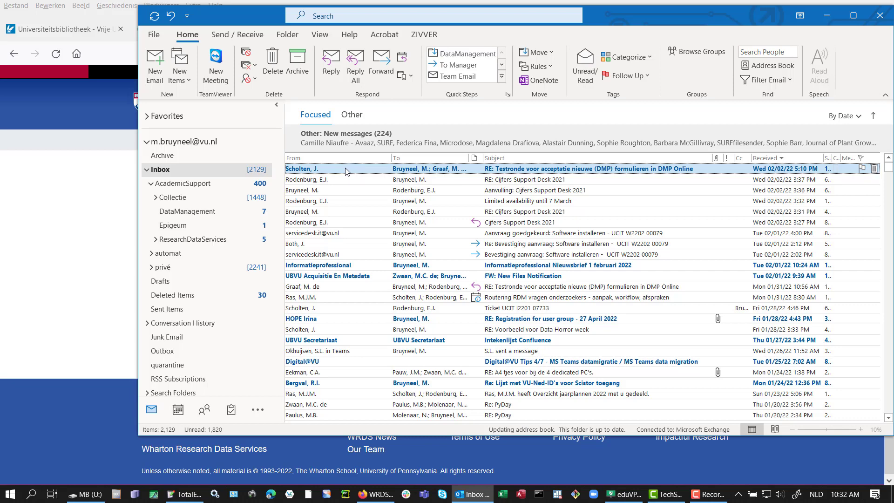
mouse_move(343, 172)
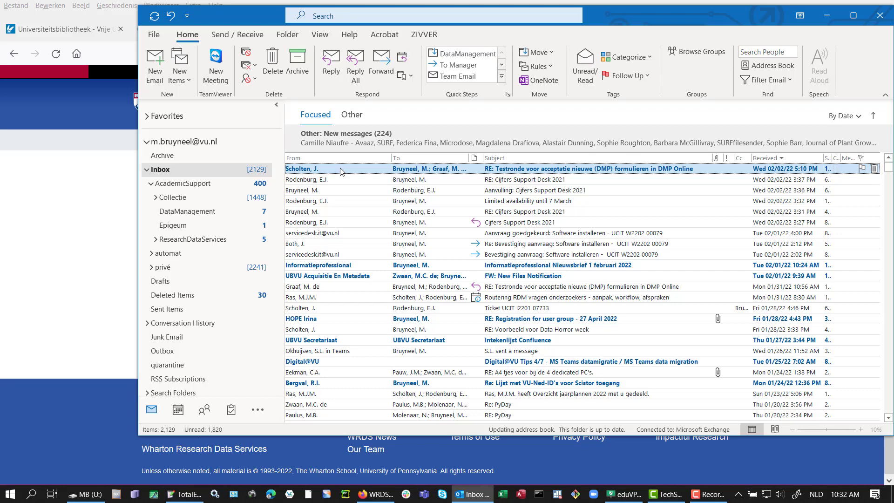
mouse_move(343, 170)
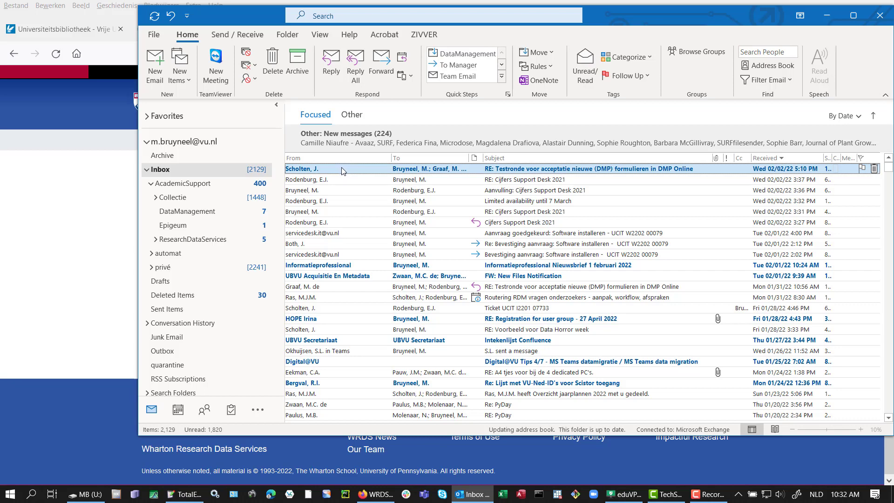
mouse_move(346, 172)
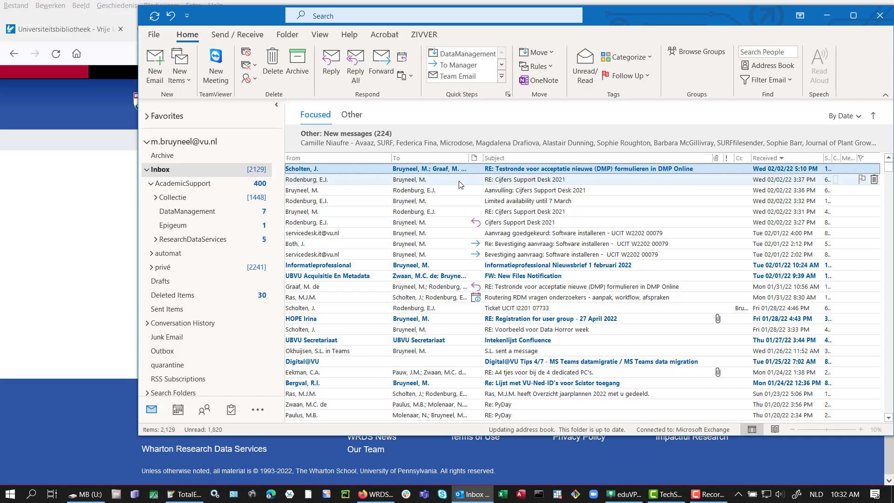
mouse_move(462, 185)
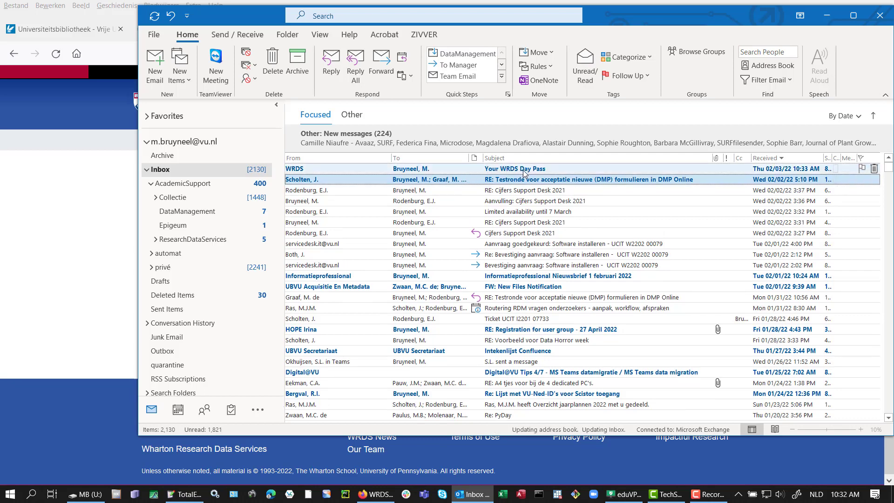
Open the 'Your WRDS Day Pass' email and follow its connection link
double_click(513, 168)
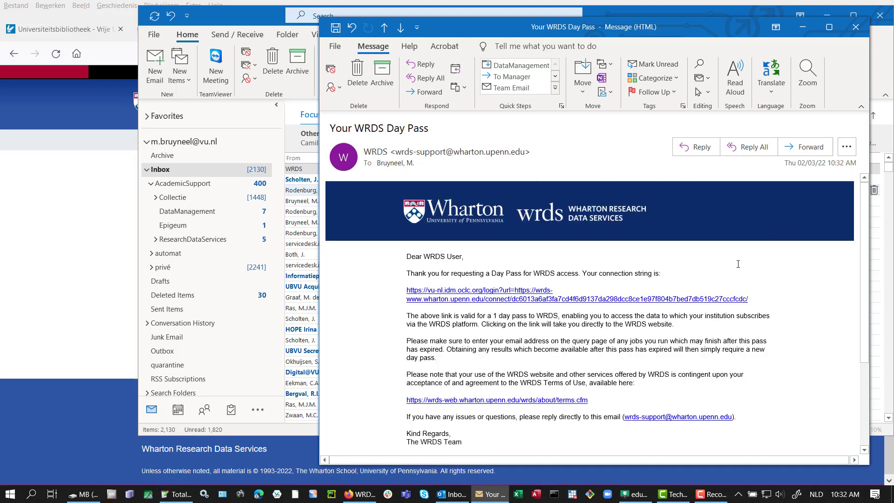
left_click_drag(408, 290, 749, 299)
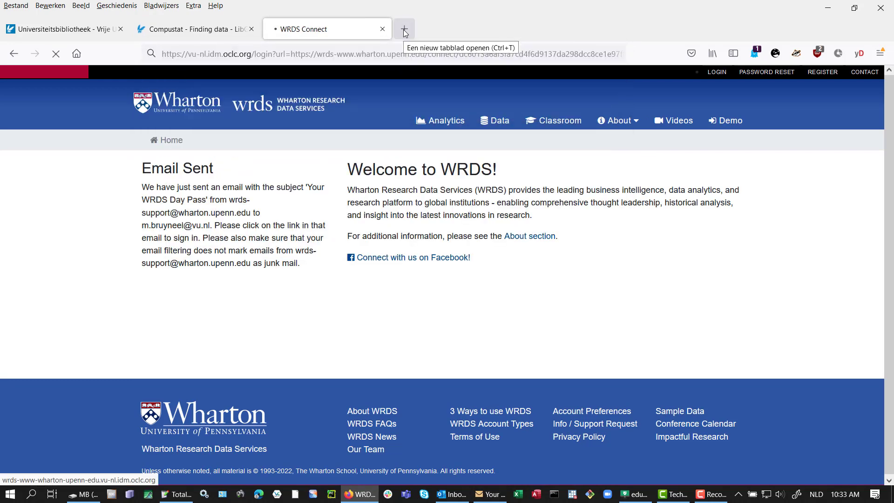
mouse_move(391, 189)
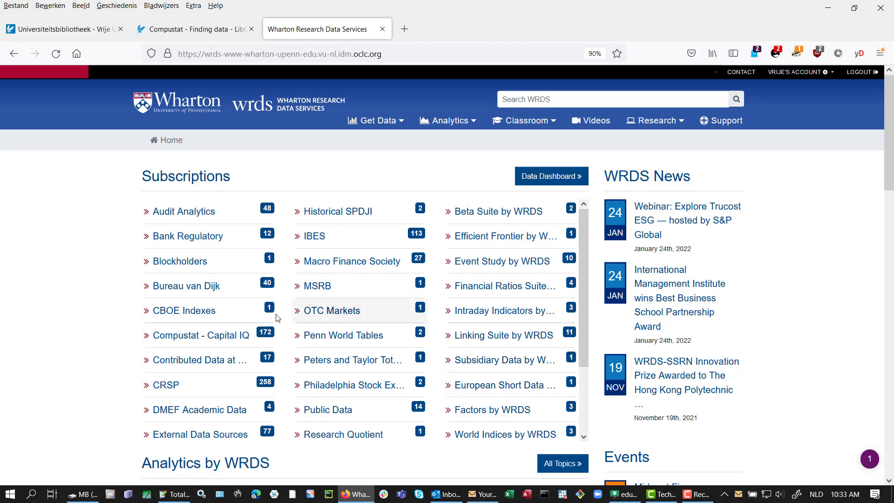
Navigate Compustat - Capital IQ to North America, then to Fundamentals Annual
left_click(199, 335)
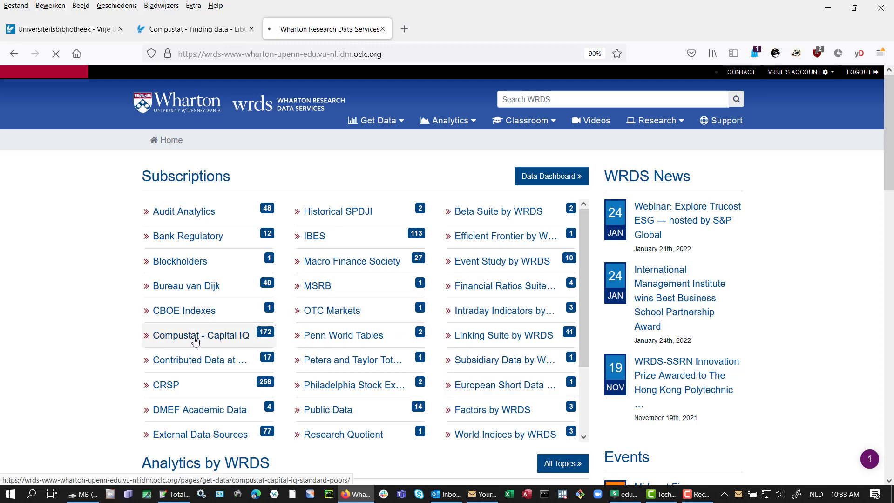
left_click(201, 335)
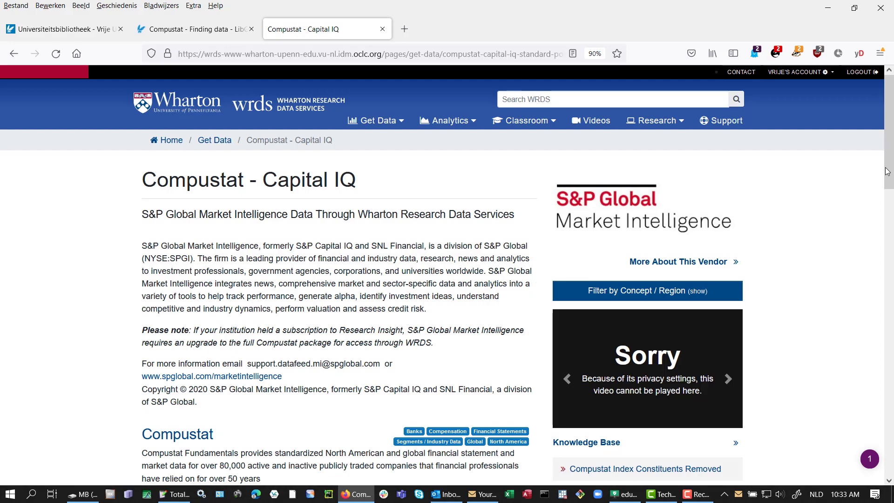
scroll("down", 3)
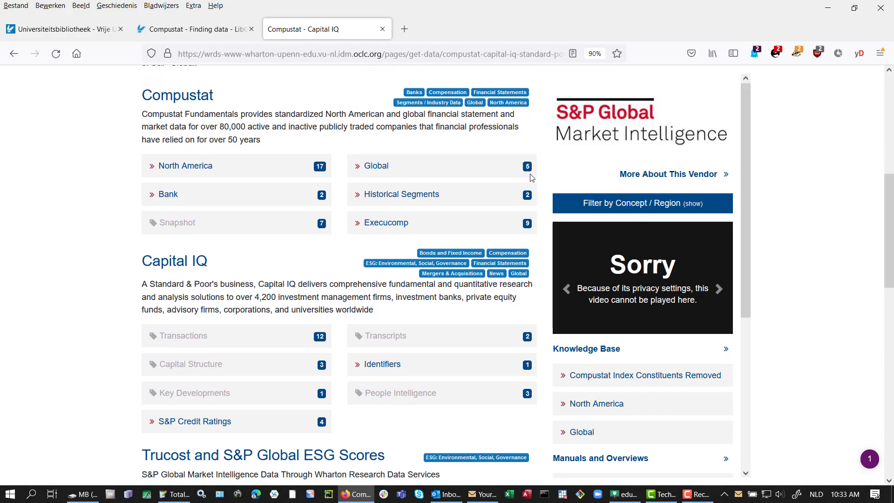
left_click(185, 165)
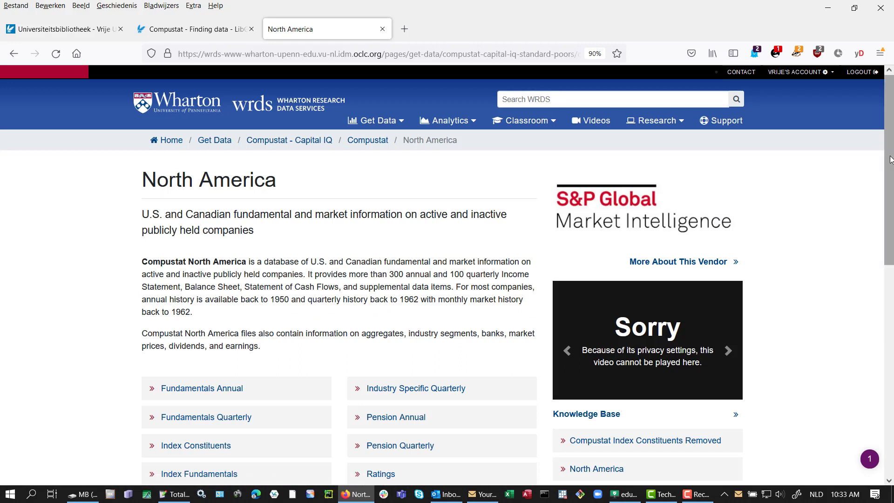
scroll("down", 3)
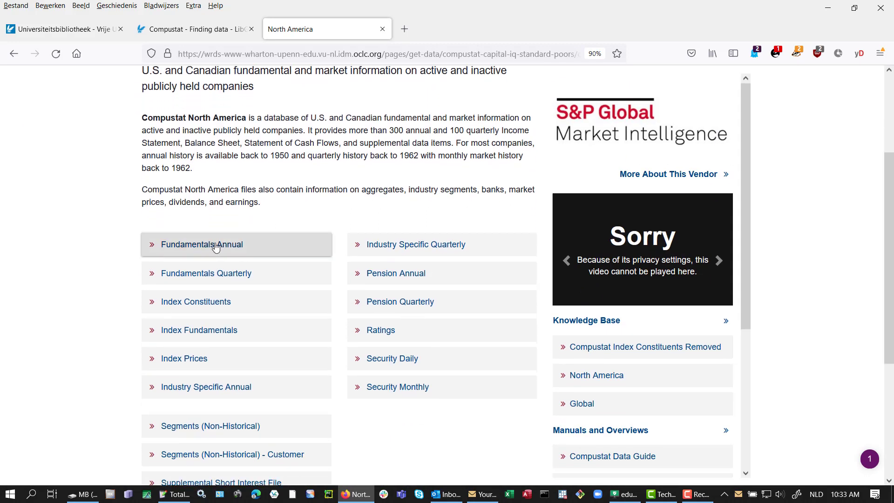
left_click(201, 244)
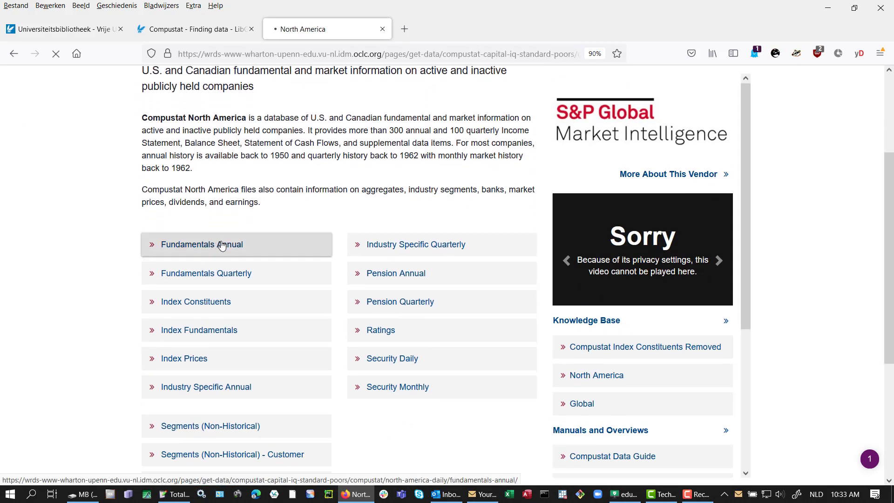
Set the start date to January 2017 and choose uploading a company codes file
left_click(202, 244)
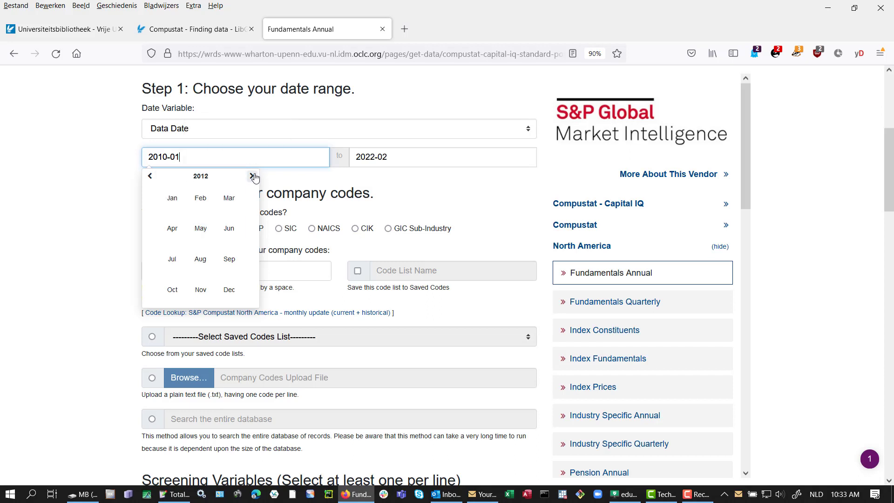
left_click(253, 176)
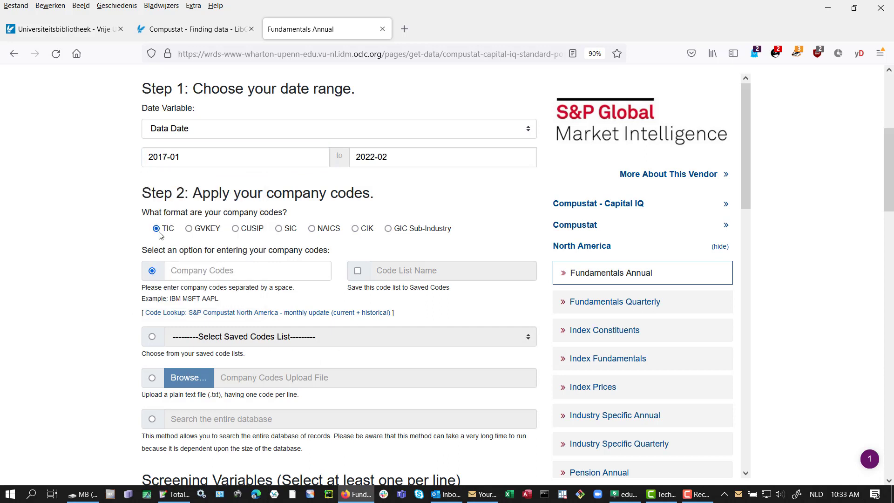
left_click(152, 378)
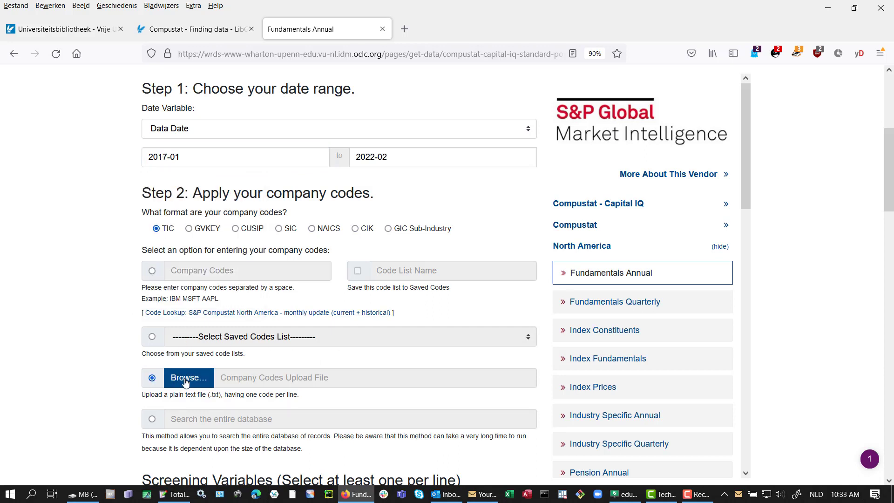
Attach ticker.txt as the company codes upload file
left_click(189, 378)
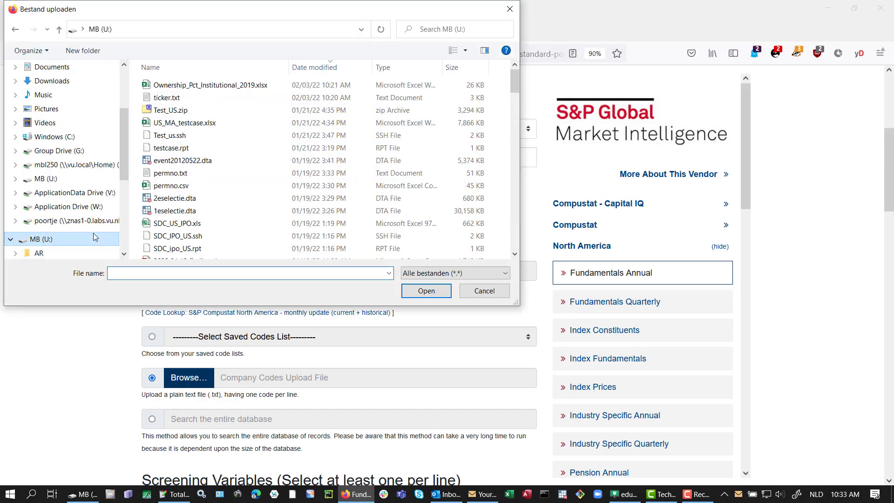
left_click(167, 97)
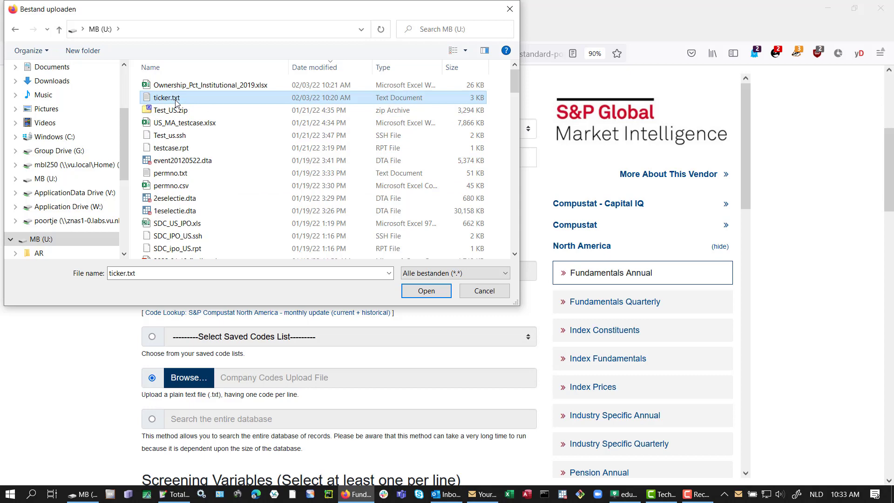
left_click(425, 291)
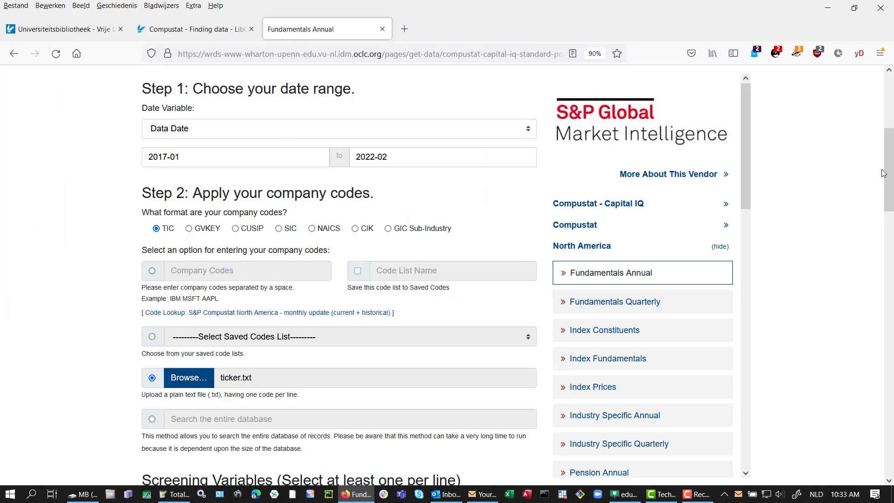
Include Data Codes and select all eight identifying variables plus LOC
scroll("down", 3)
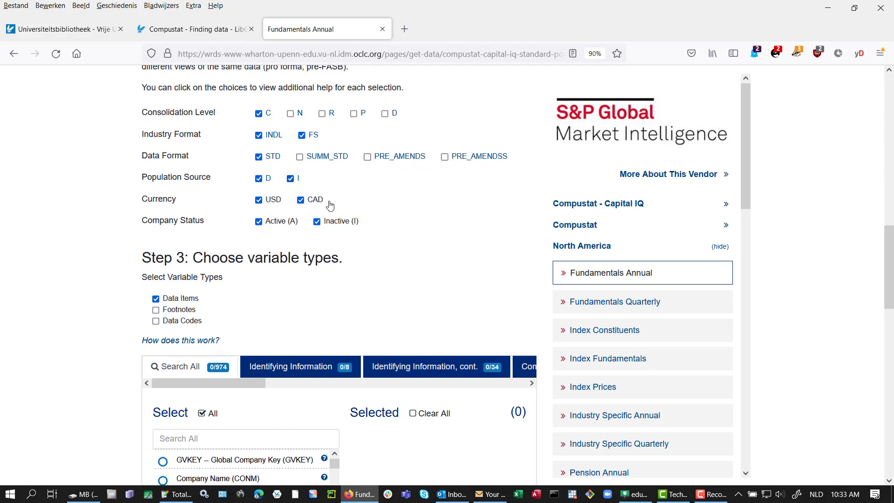
mouse_move(574, 224)
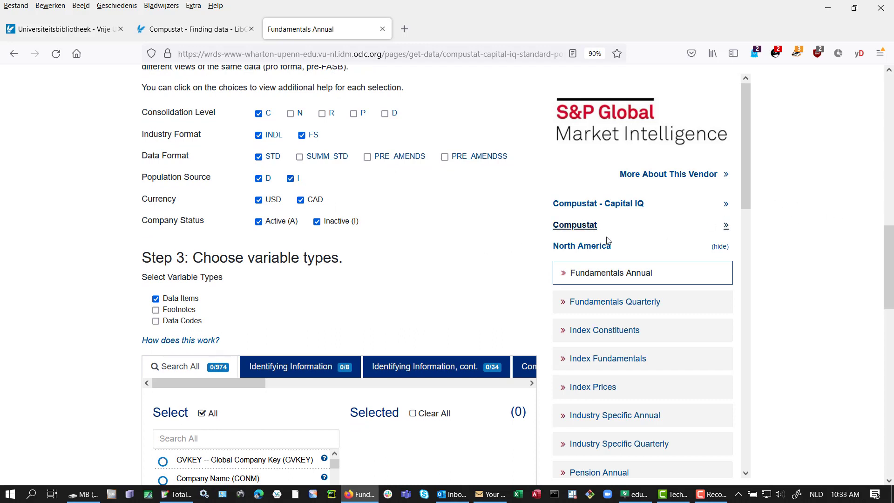
left_click(155, 320)
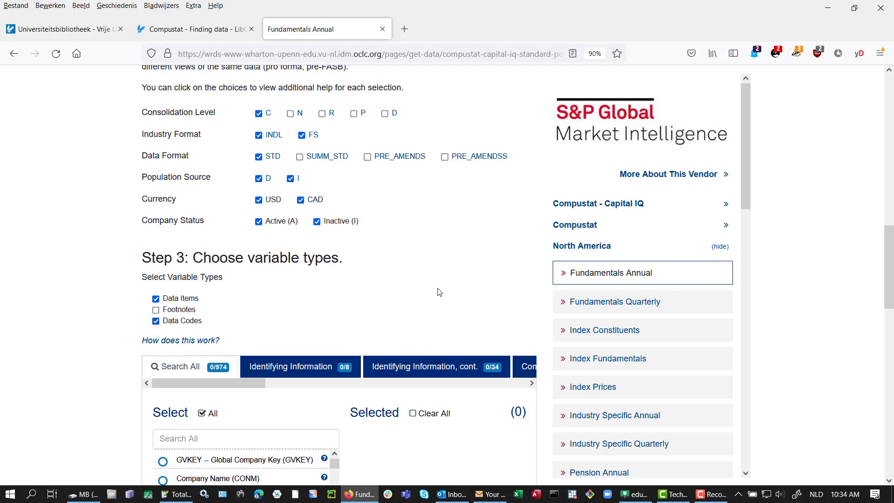
scroll("down", 3)
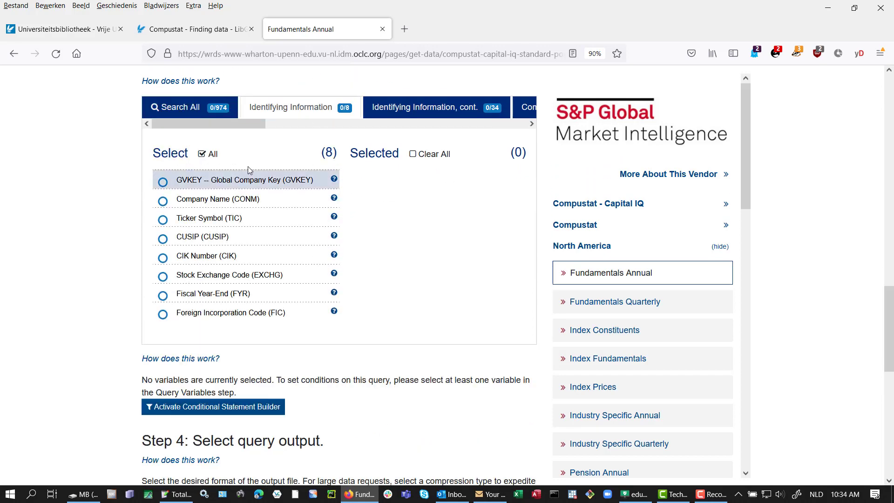
left_click(201, 154)
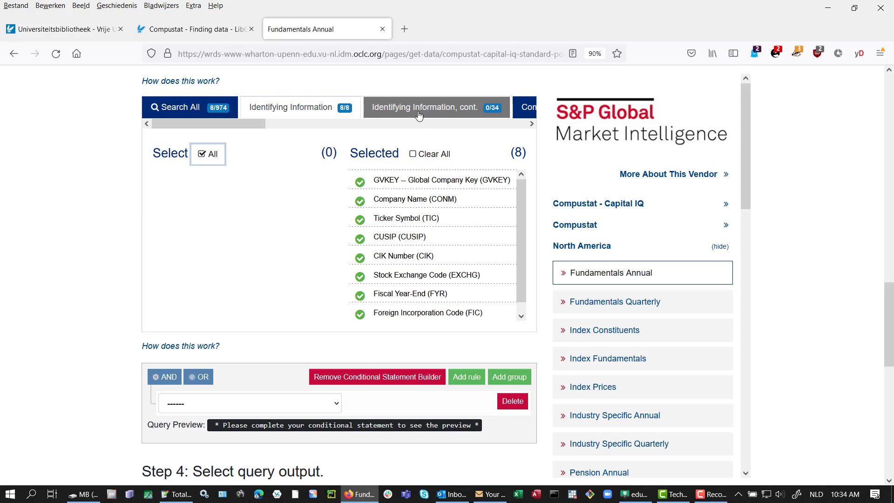
left_click(175, 108)
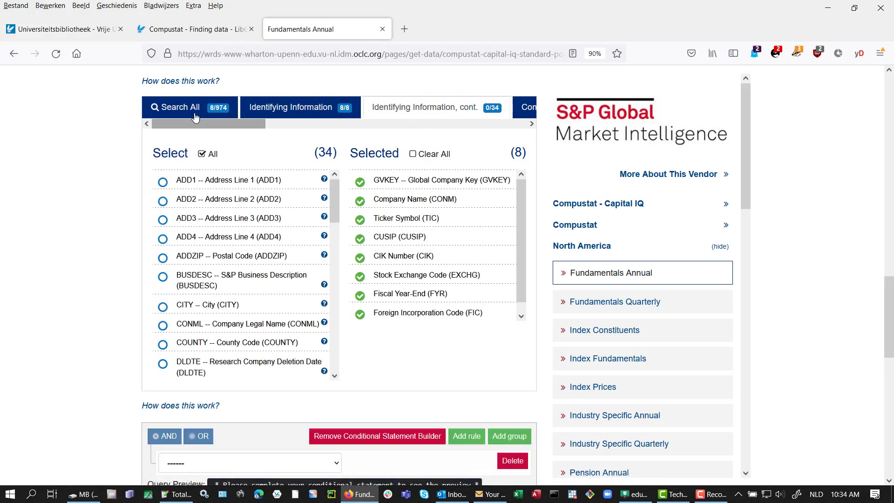
scroll("down", 3)
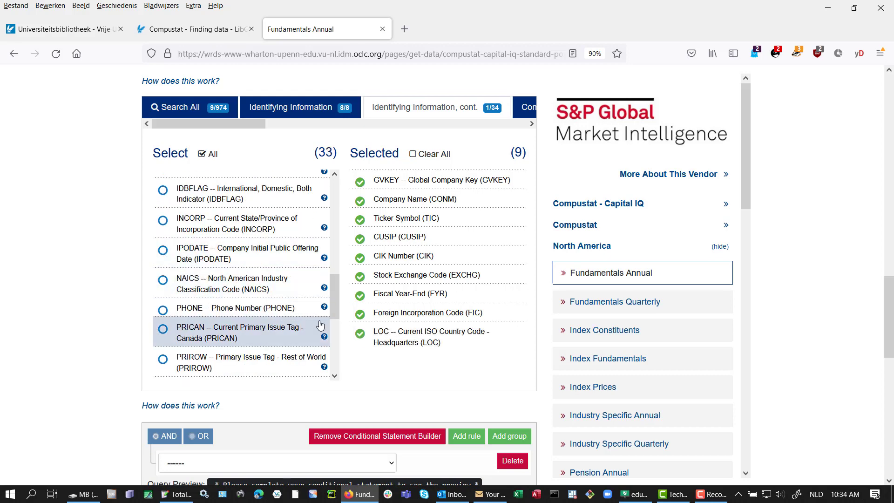
left_click(181, 107)
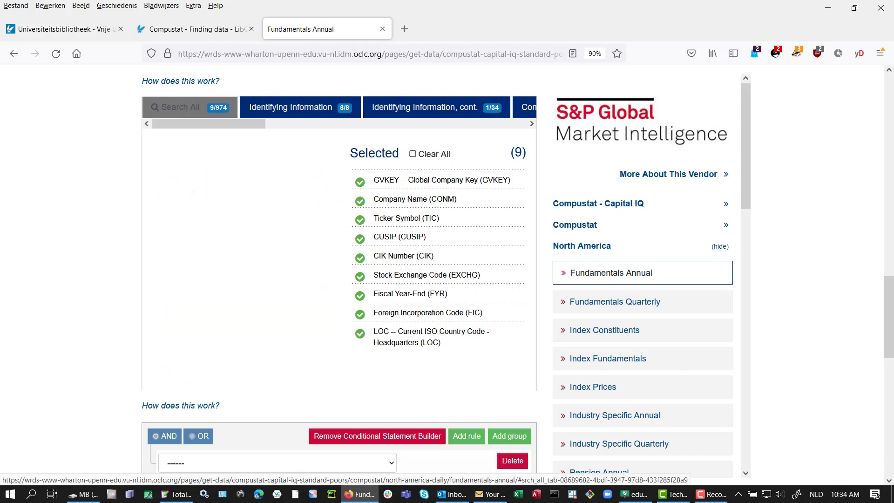
Add ACCTSTD and matching fiscal, total and revenue items, reaching 13 variables
type("ad")
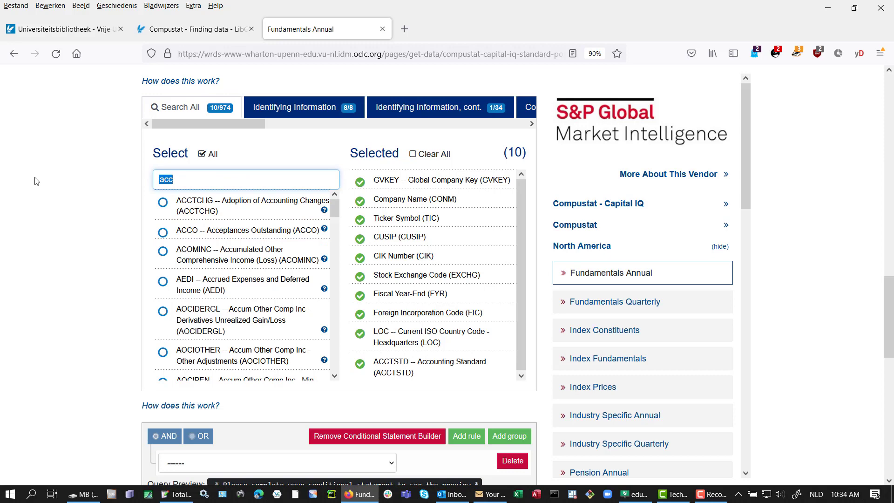
type("fiscal")
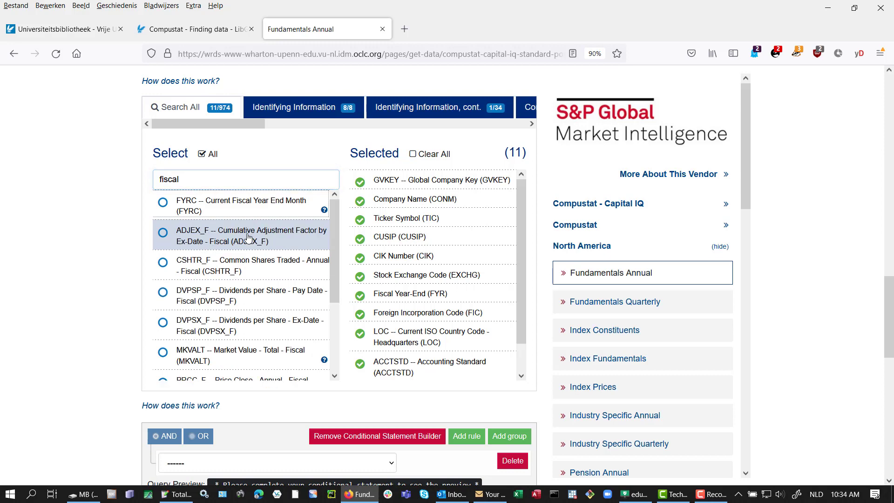
type("t")
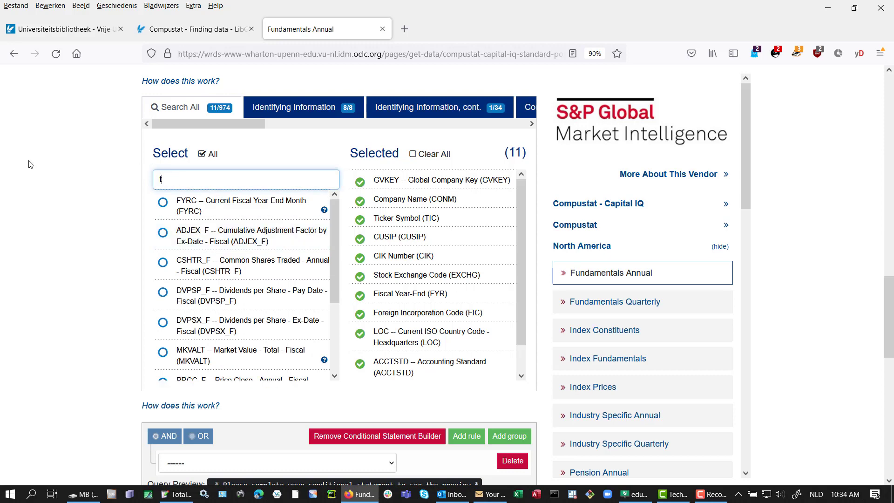
type("otal")
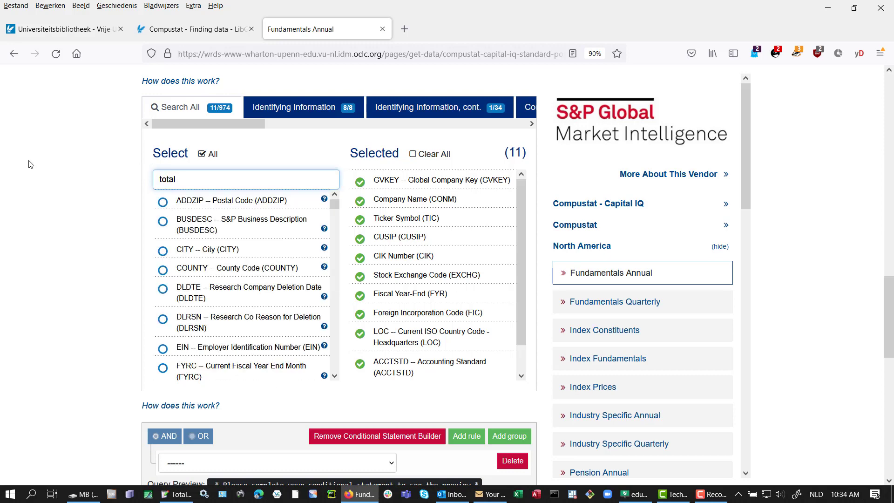
left_click(163, 299)
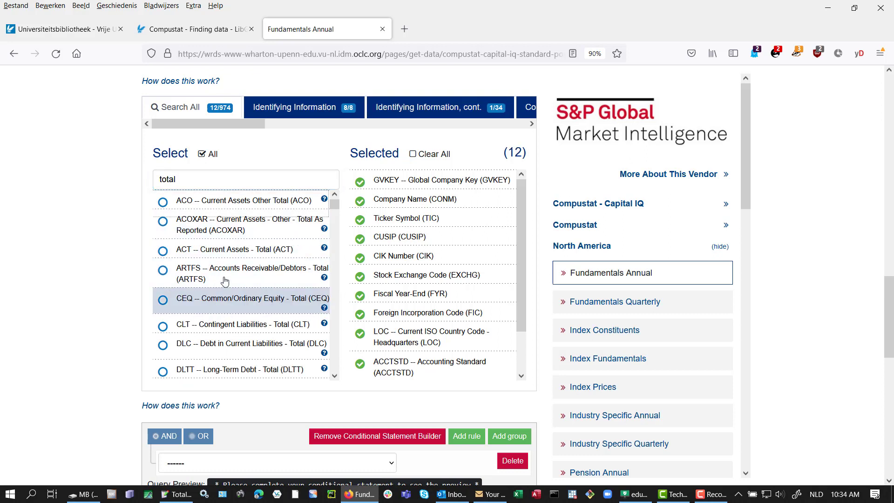
type("revenue")
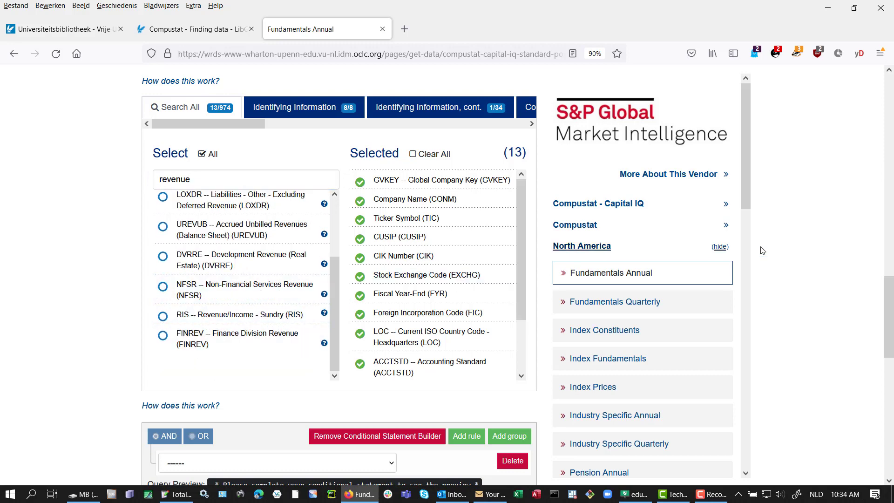
scroll("down", 3)
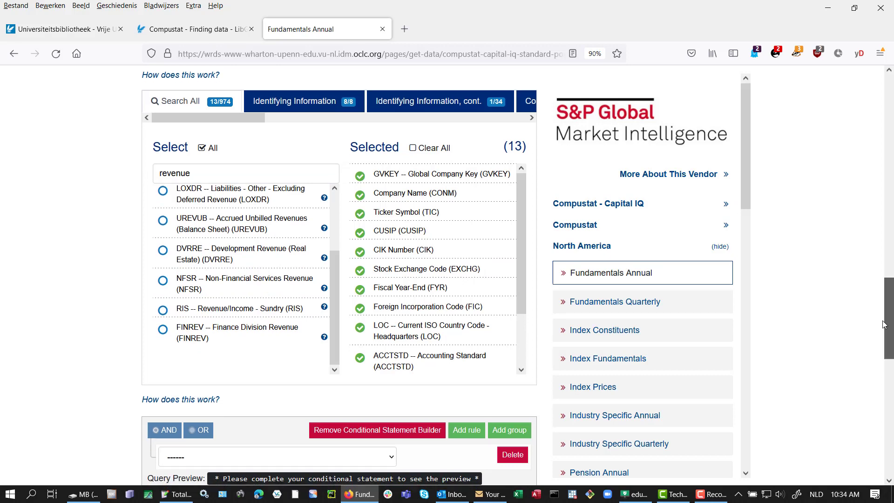
scroll("down", 3)
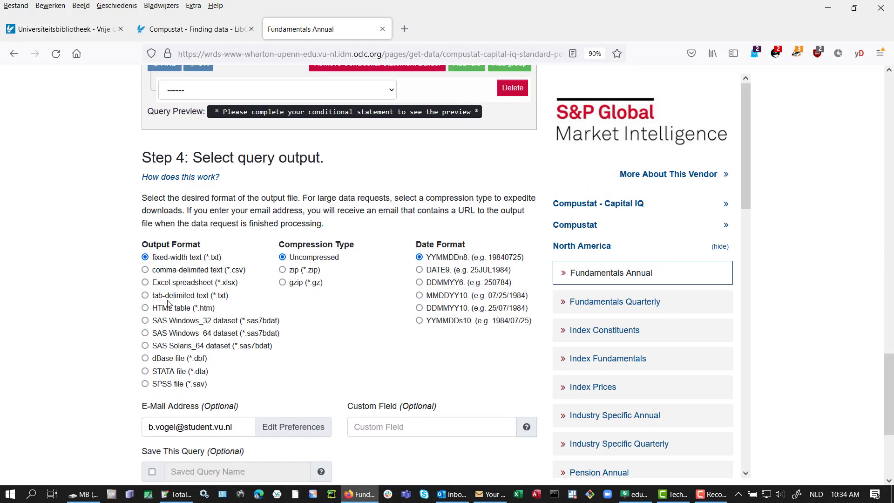
Choose tab-delimited text output with MMDDYY10 dates and submit query 5180871
left_click(145, 295)
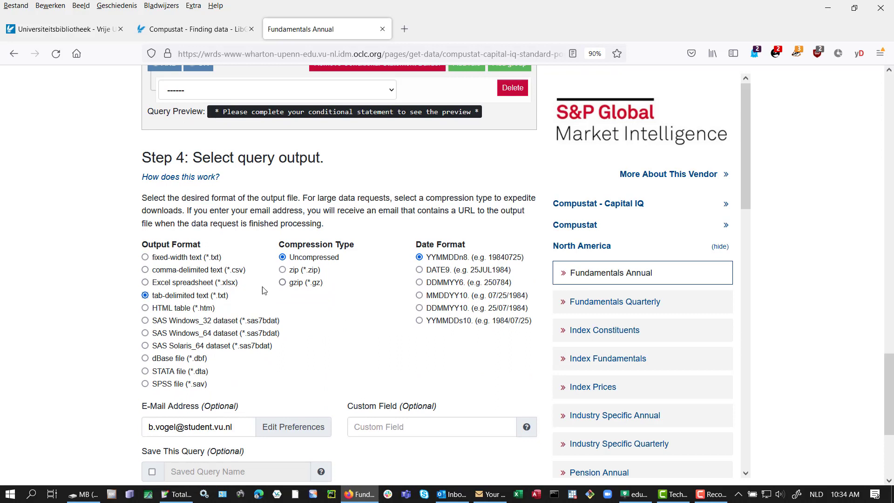
mouse_move(239, 287)
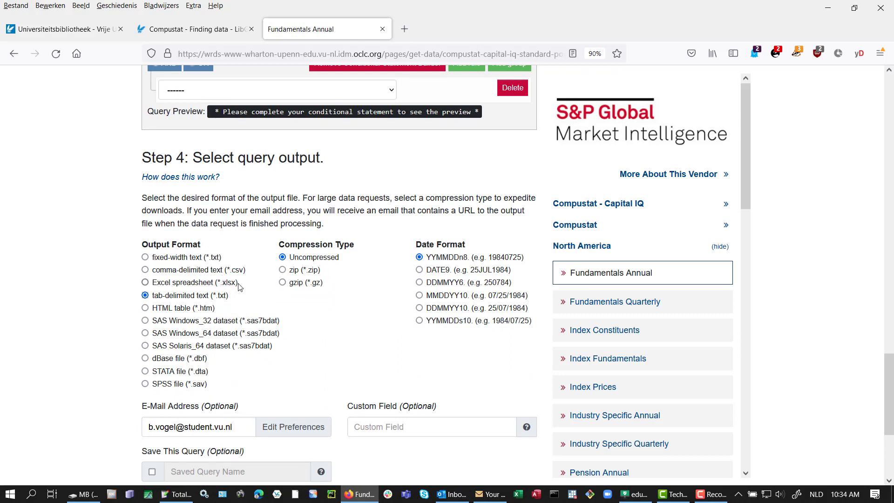
left_click(419, 295)
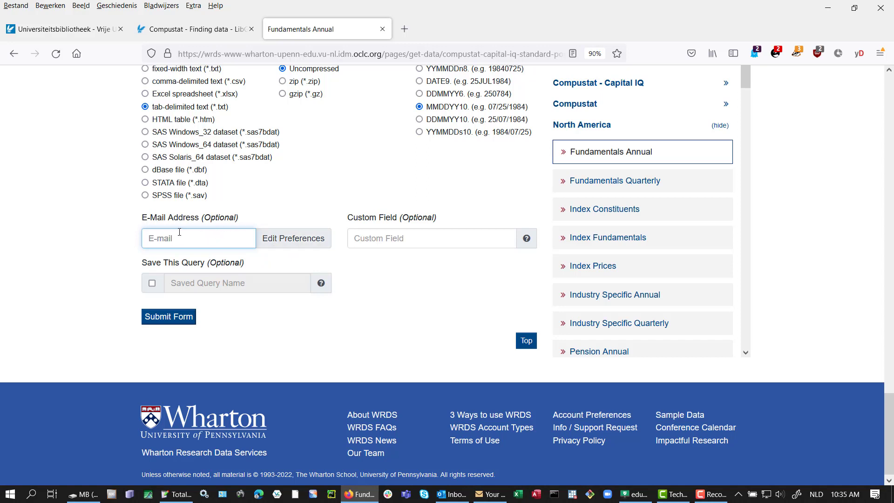
left_click(169, 316)
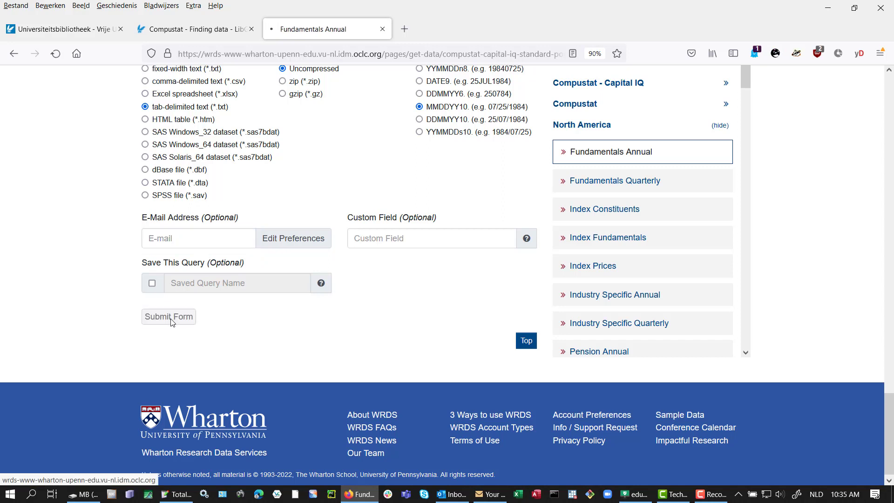
left_click(169, 316)
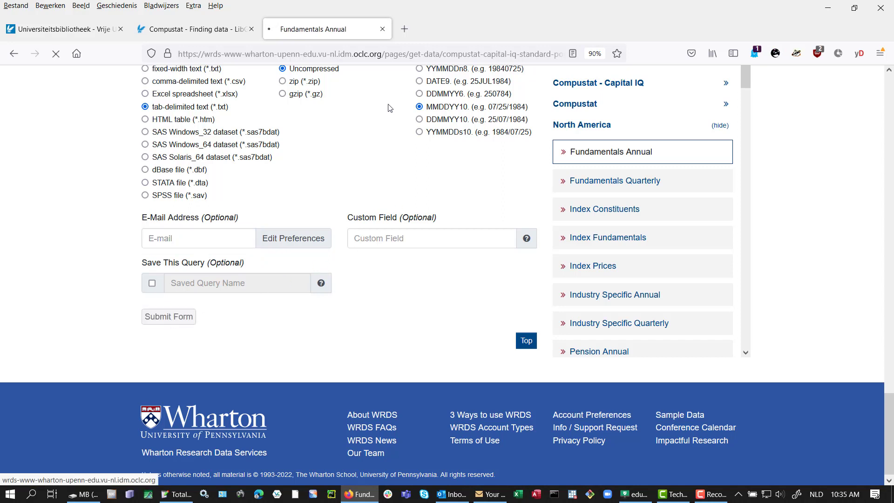
mouse_move(828, 162)
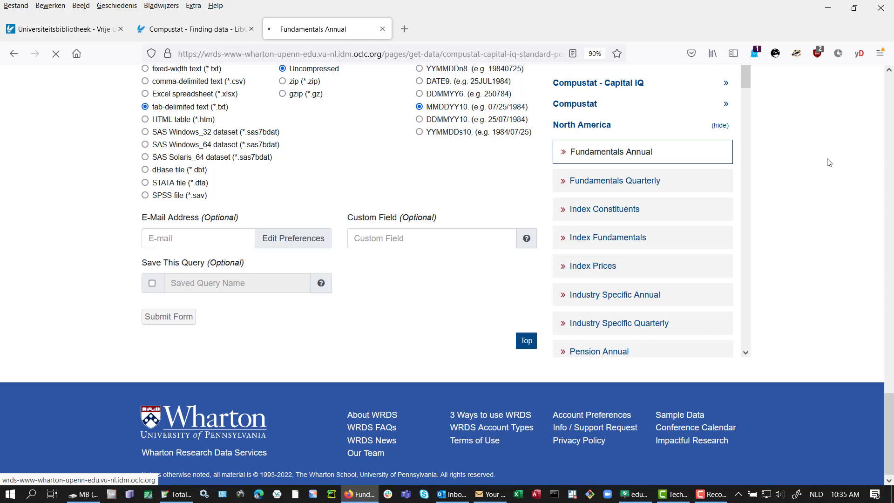
left_click(168, 317)
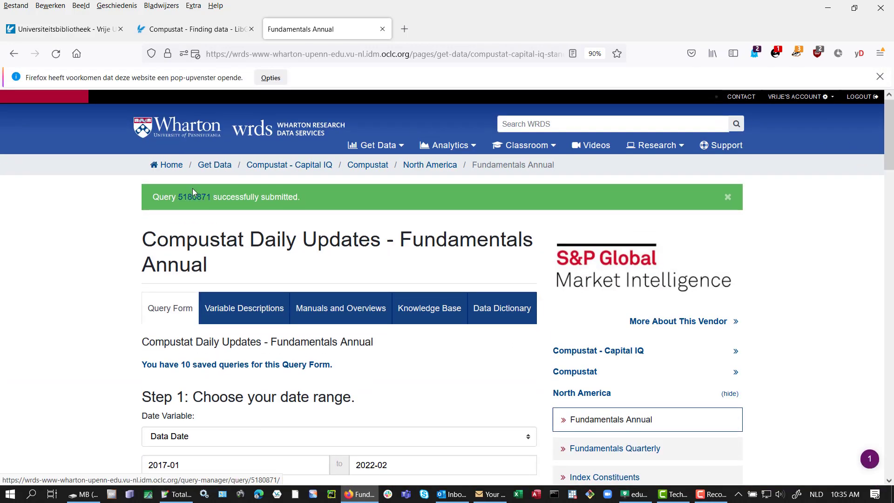
Open query 5180871's results page in a new browser tab
right_click(194, 197)
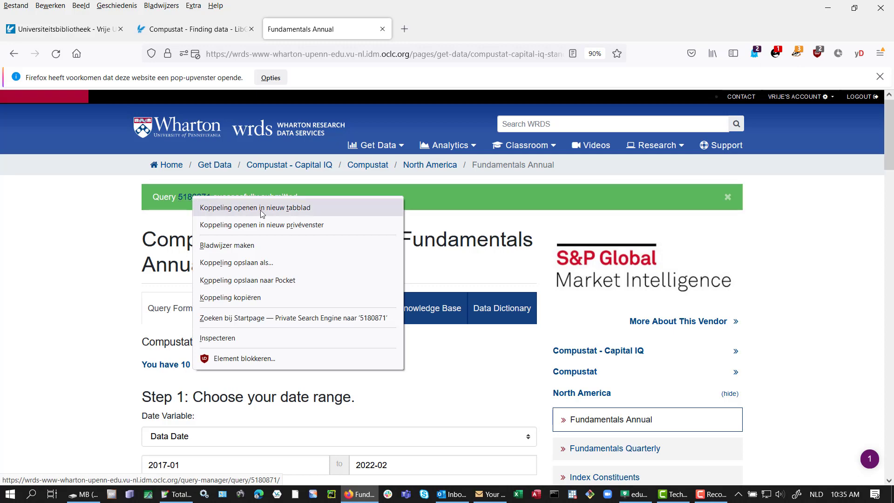
left_click(255, 207)
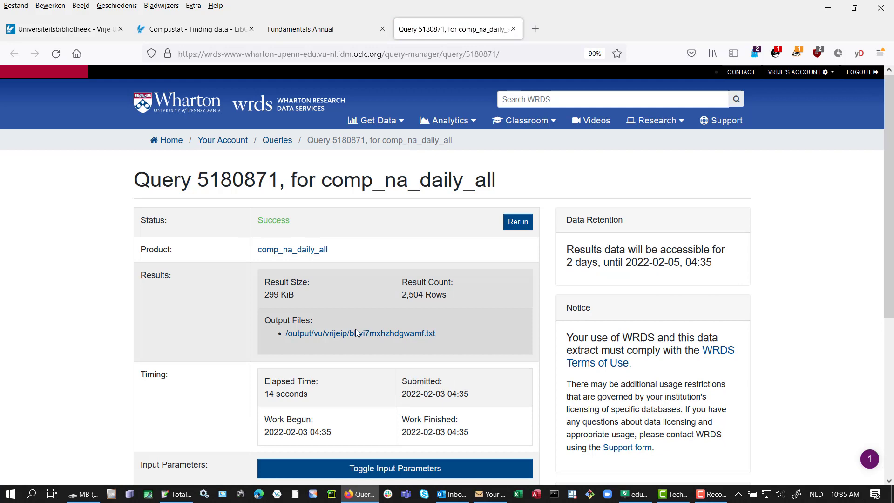
right_click(360, 333)
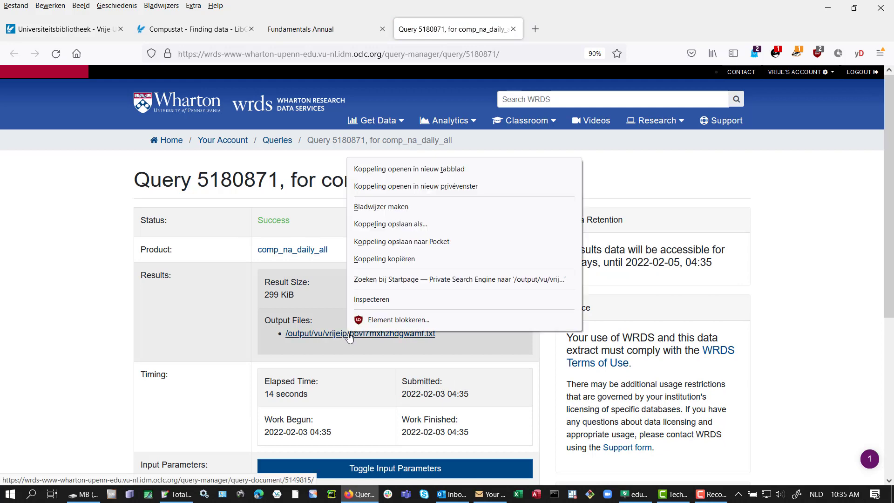
left_click(440, 231)
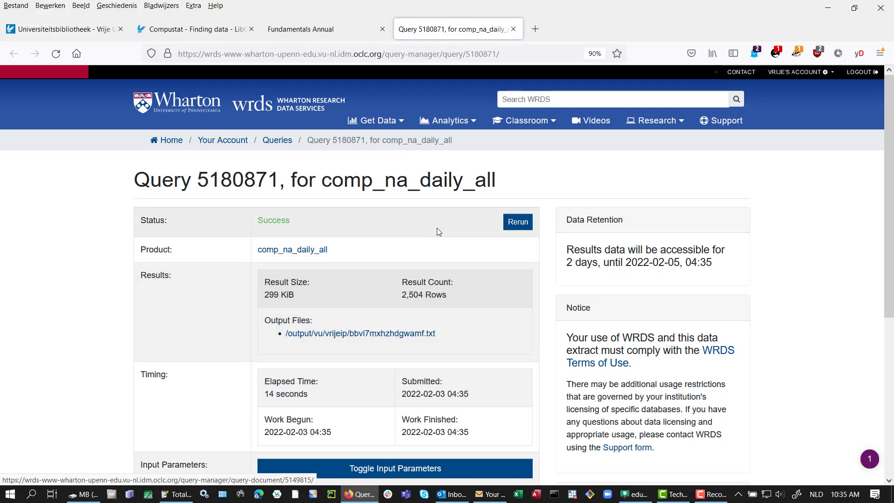